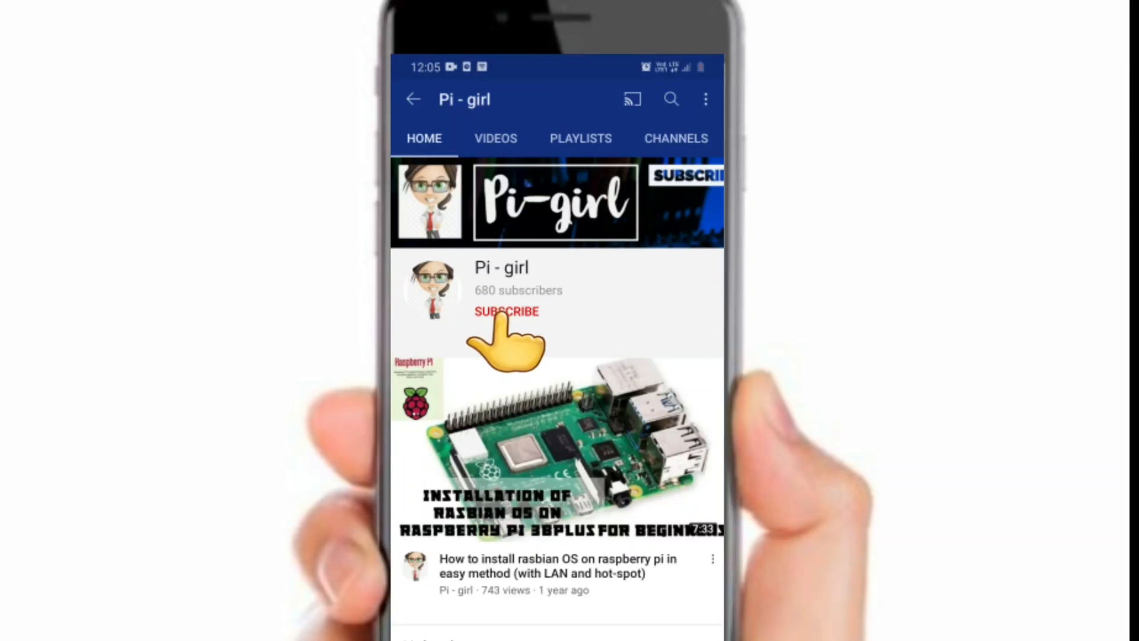
Add the line 'import pyaudio' at the top of server.py.
left_click(507, 311)
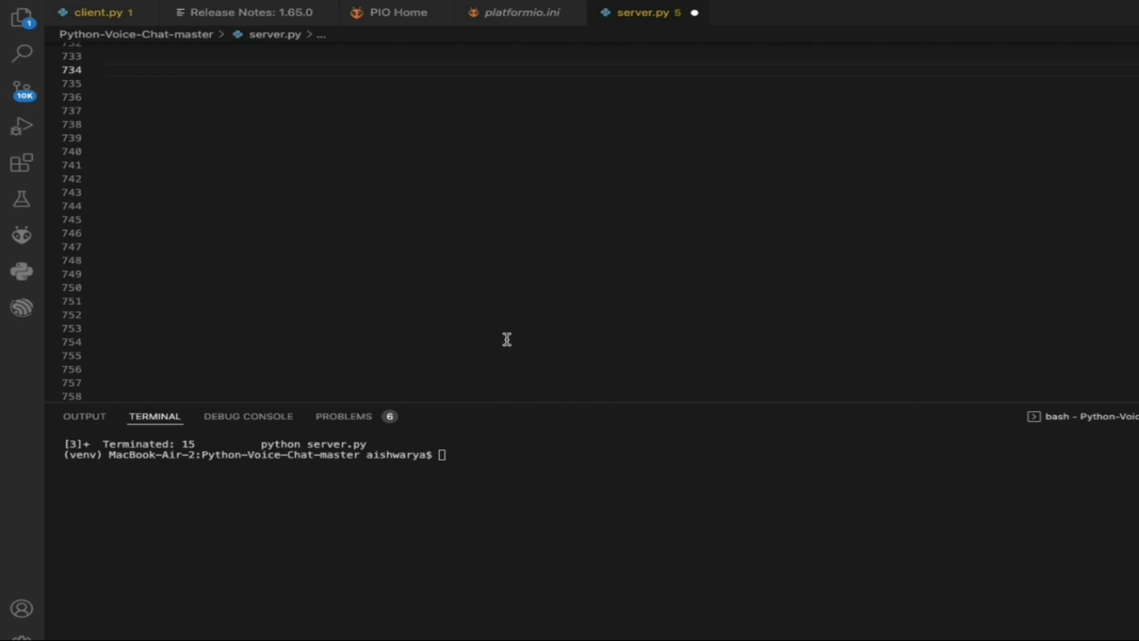
type("i")
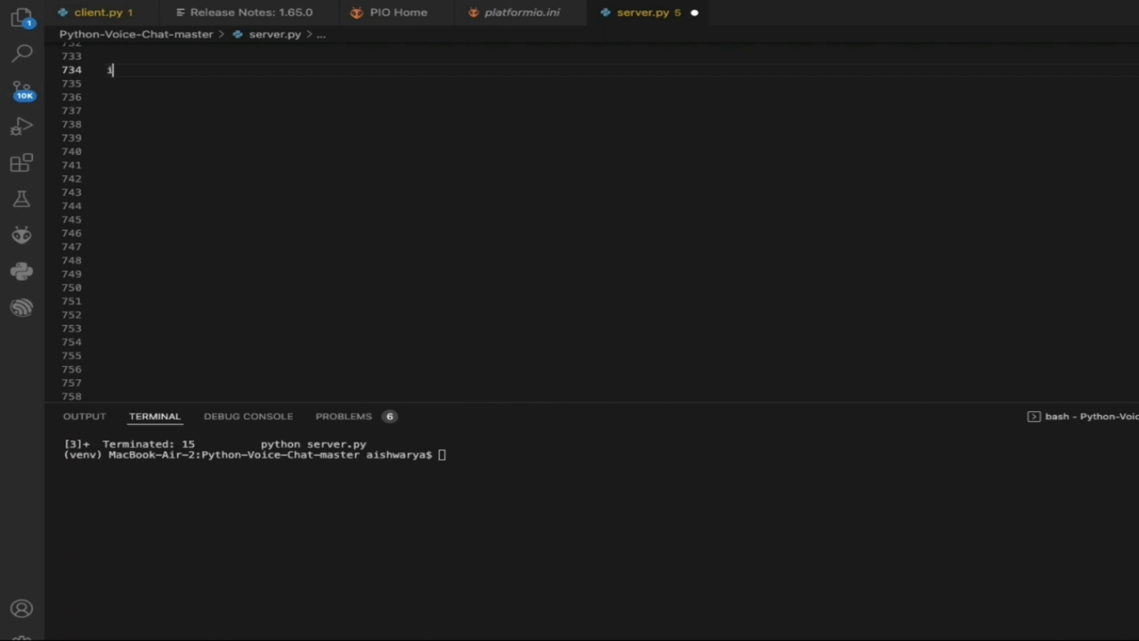
type("mport")
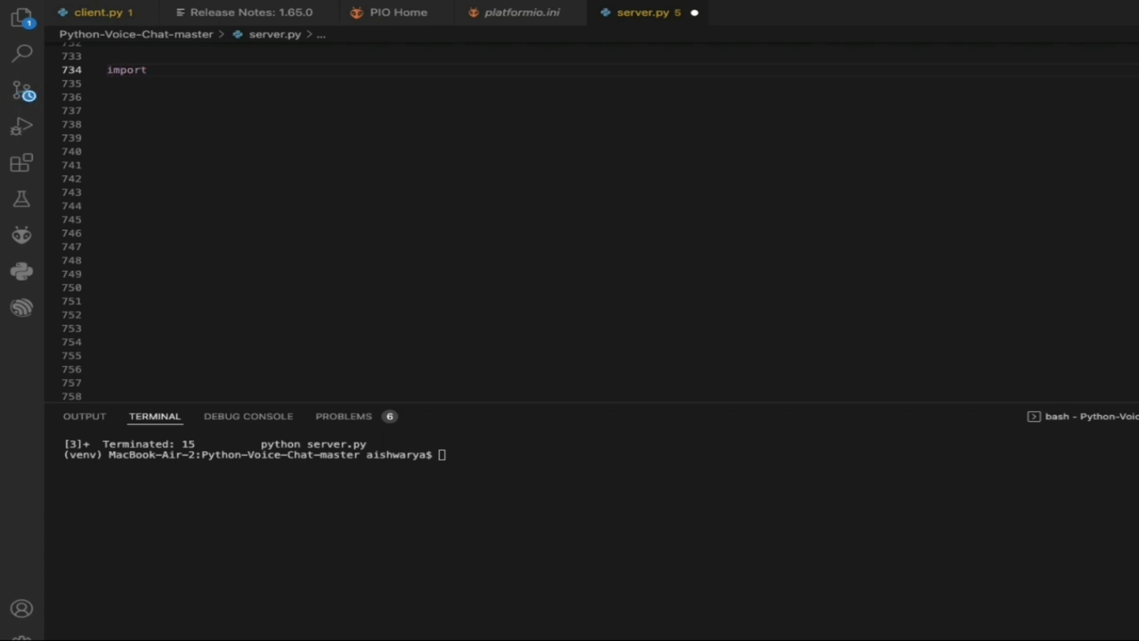
type("pyaudio")
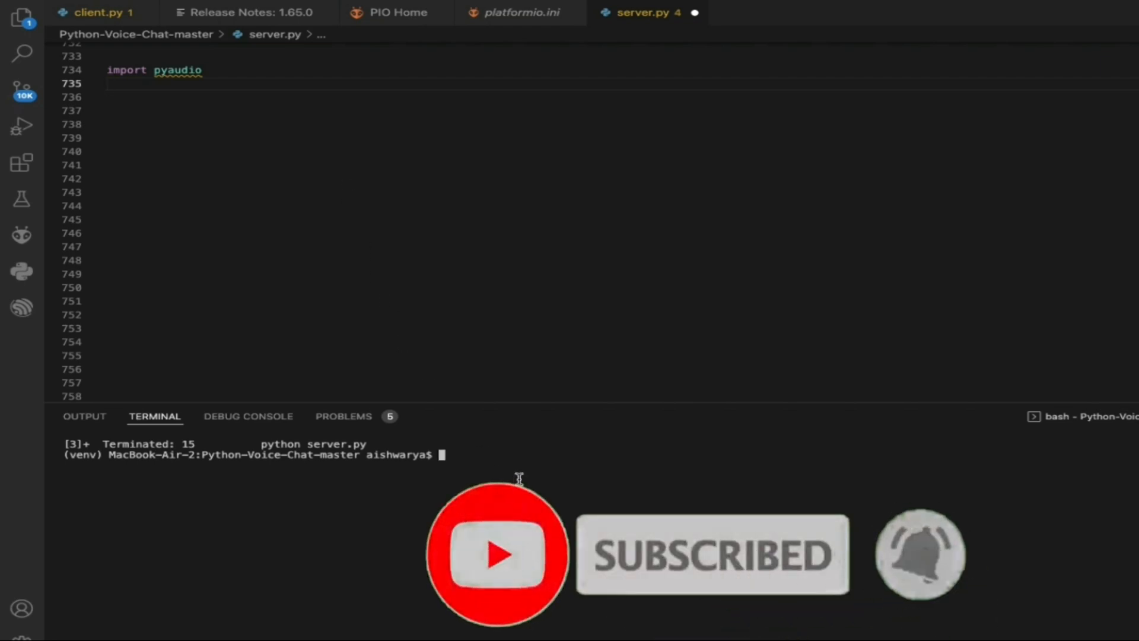
Run 'pip install pyaudio' in the terminal; it reports 0.2.11 already installed.
type("pip install")
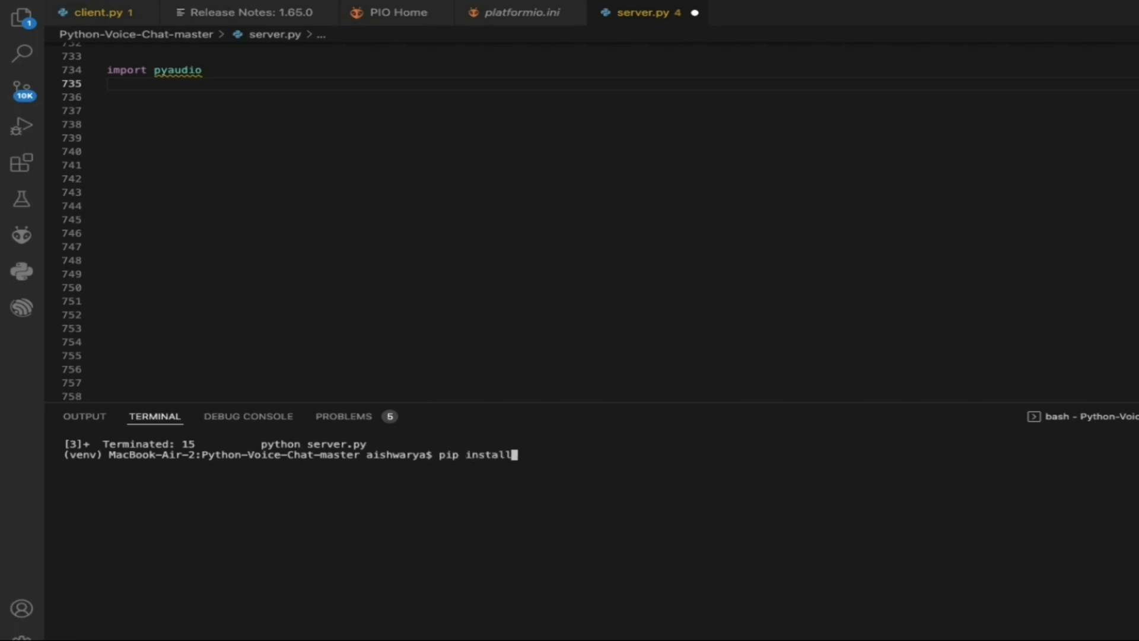
type("pyaudio")
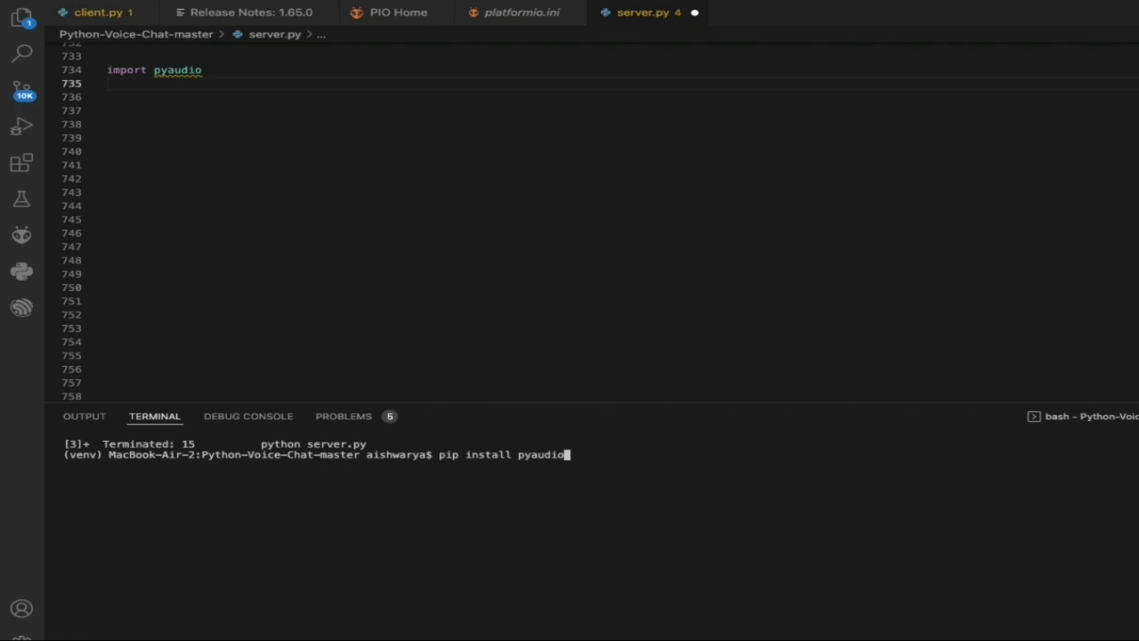
key("enter")
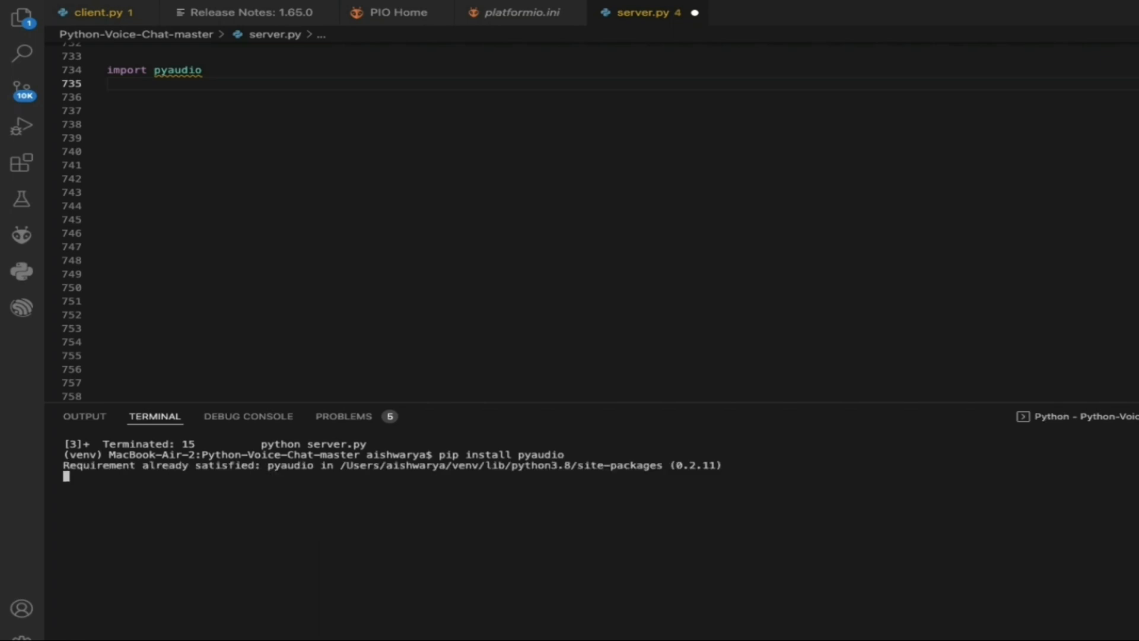
mouse_move(375, 465)
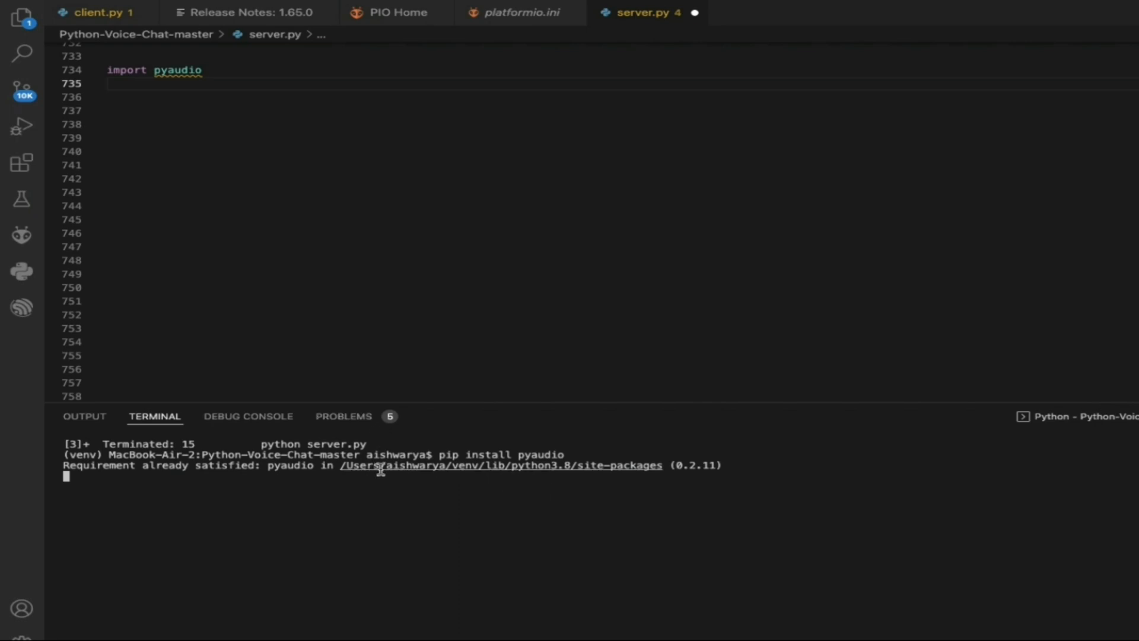
mouse_move(263, 66)
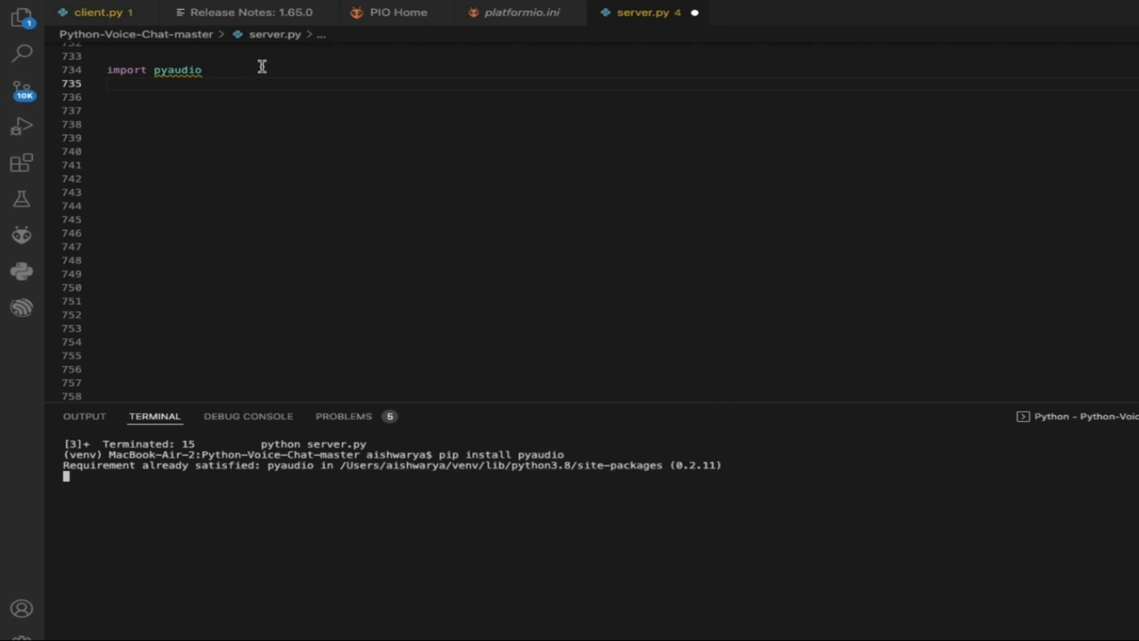
Add 'import socket' below the pyaudio import, correcting a mistyped letter.
type("import sox")
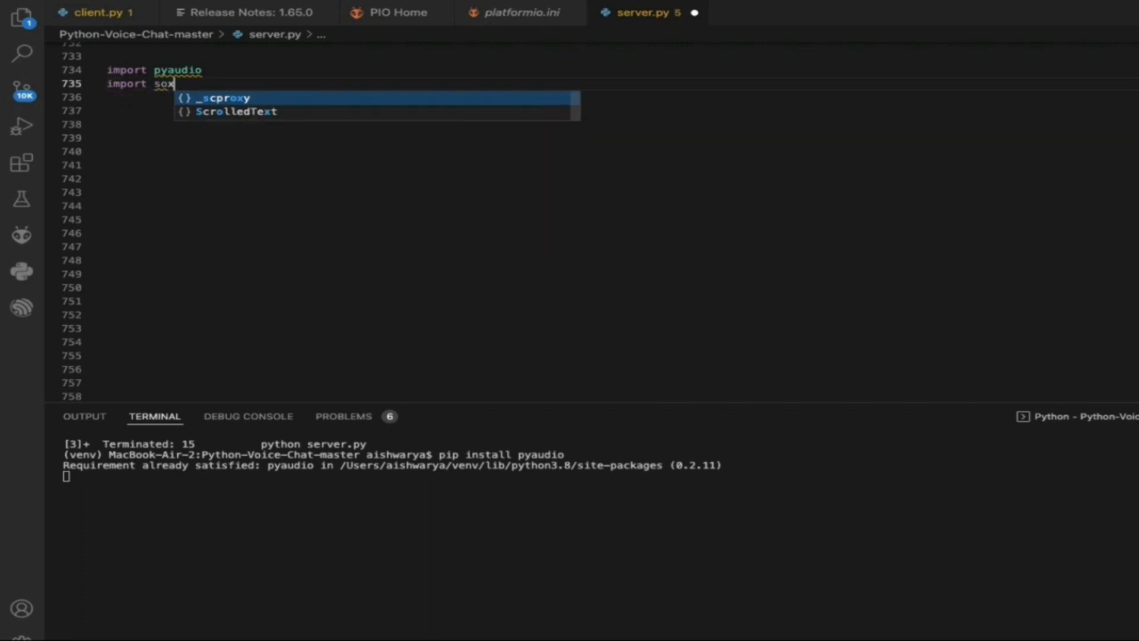
key("Backspace")
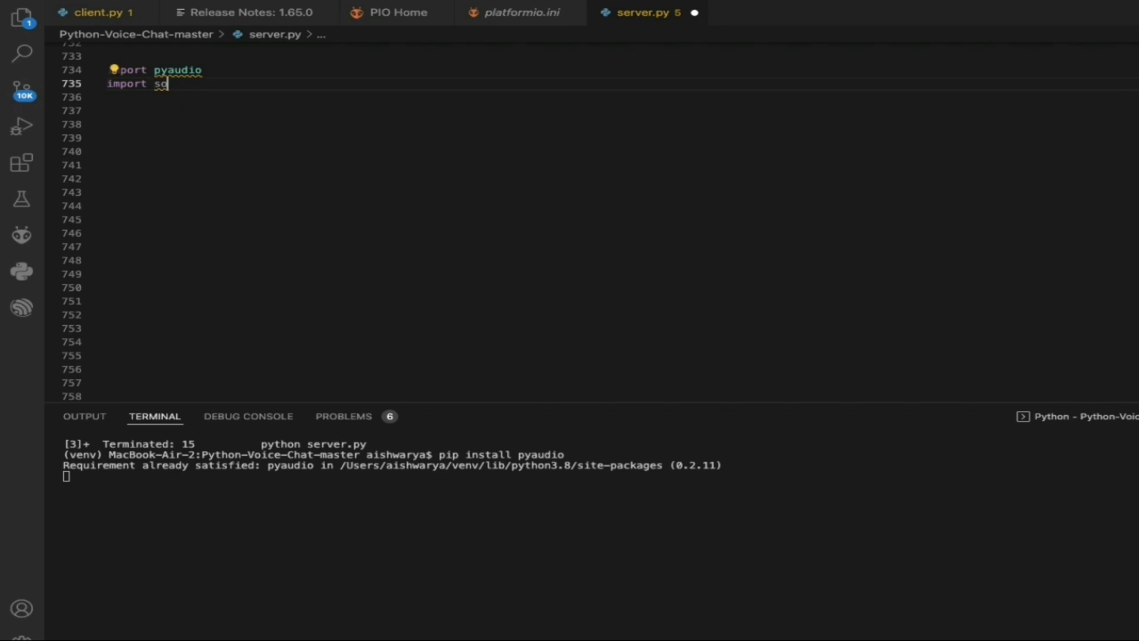
type("cket")
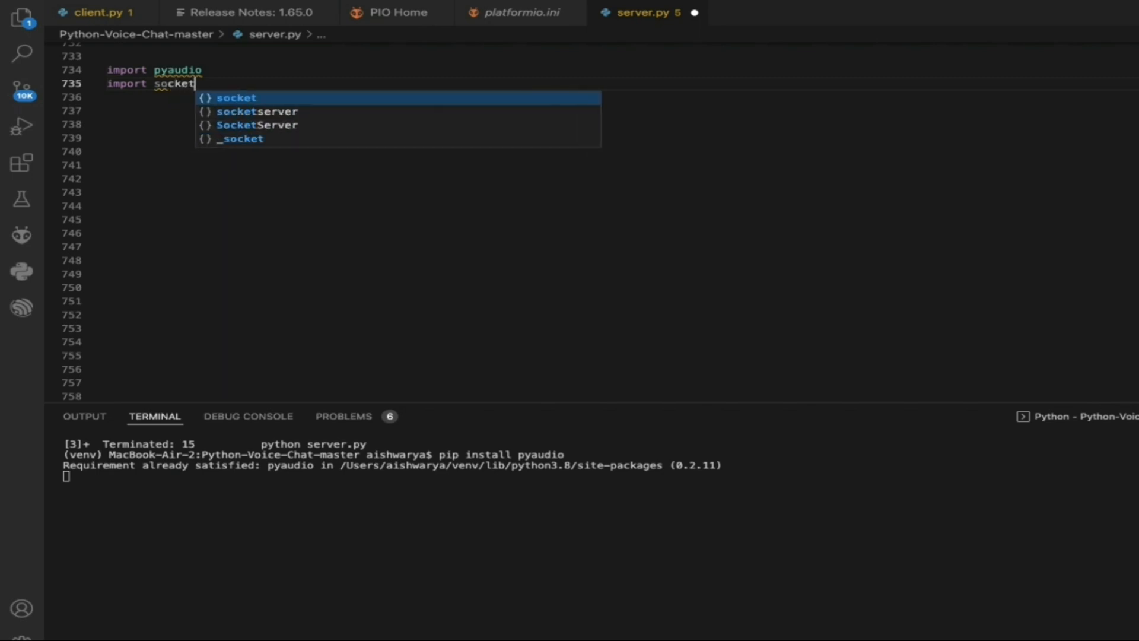
key("Escape")
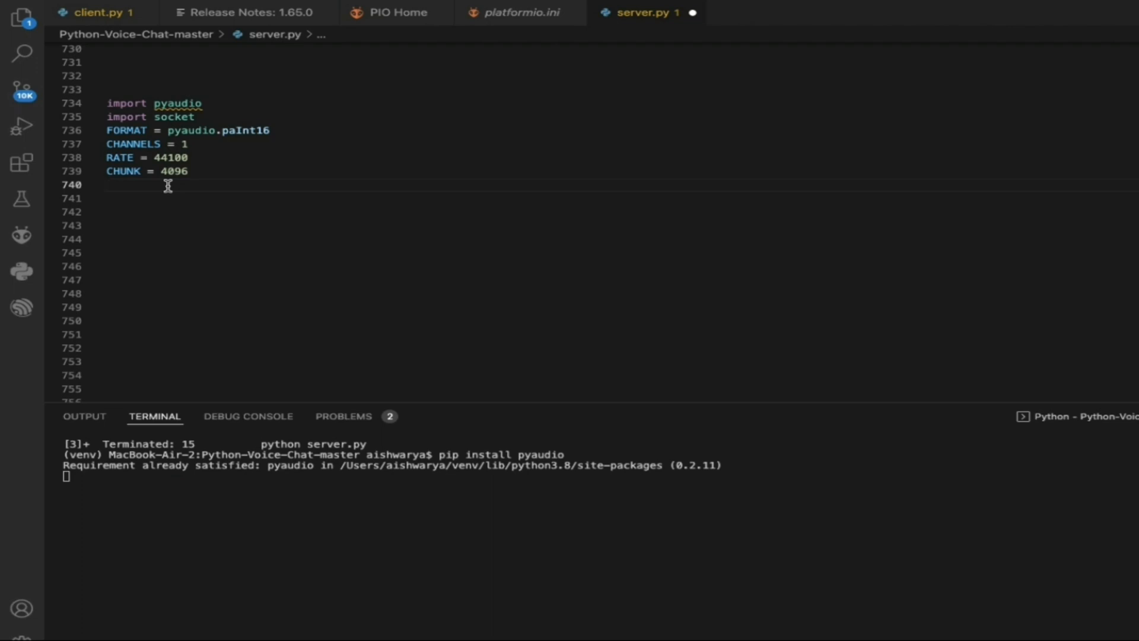
Create udp = socket.socket(AF_INET, SOCK_DGRAM) and bind it to ('0.0.0.0', 8192).
type("udp = socket.socket(socket.AF_INET, socket.SOCK_DGRAM)")
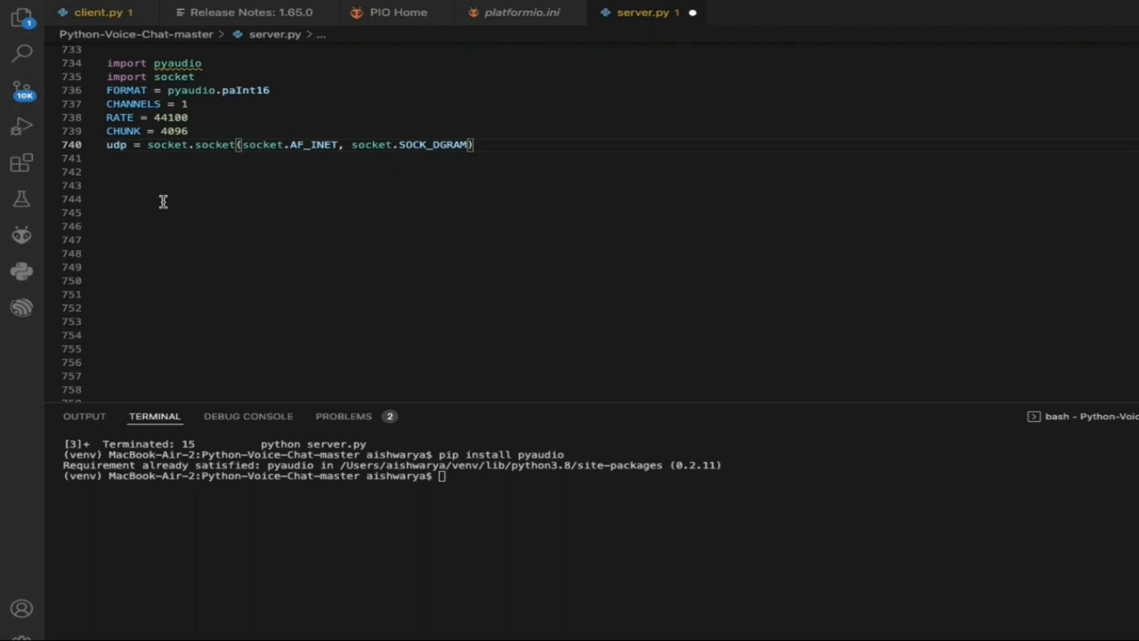
mouse_move(240, 166)
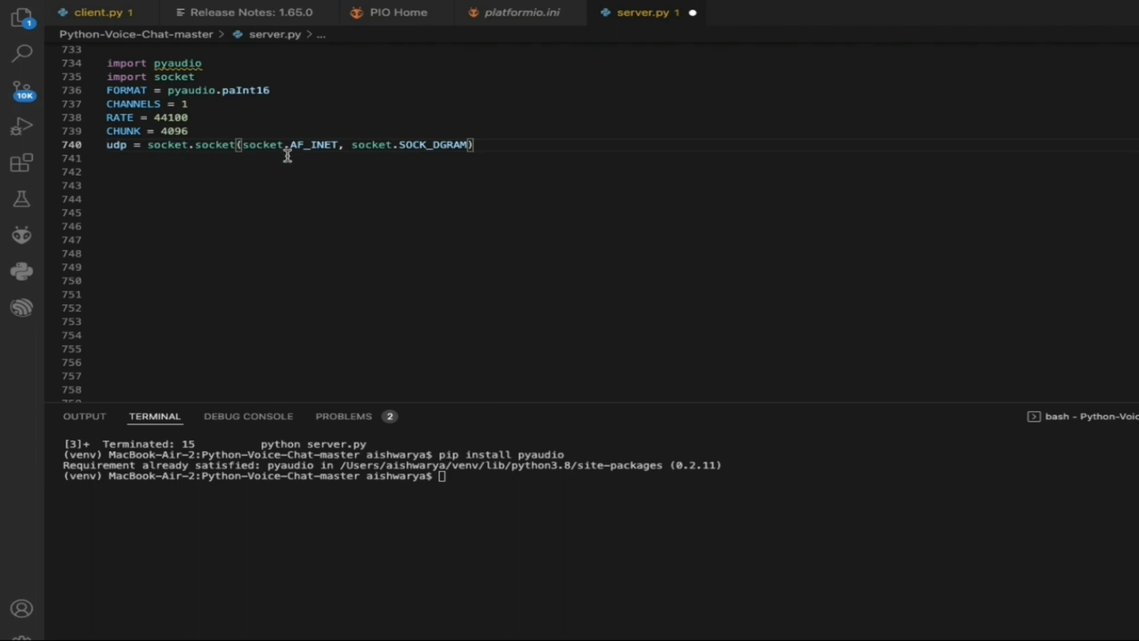
mouse_move(331, 145)
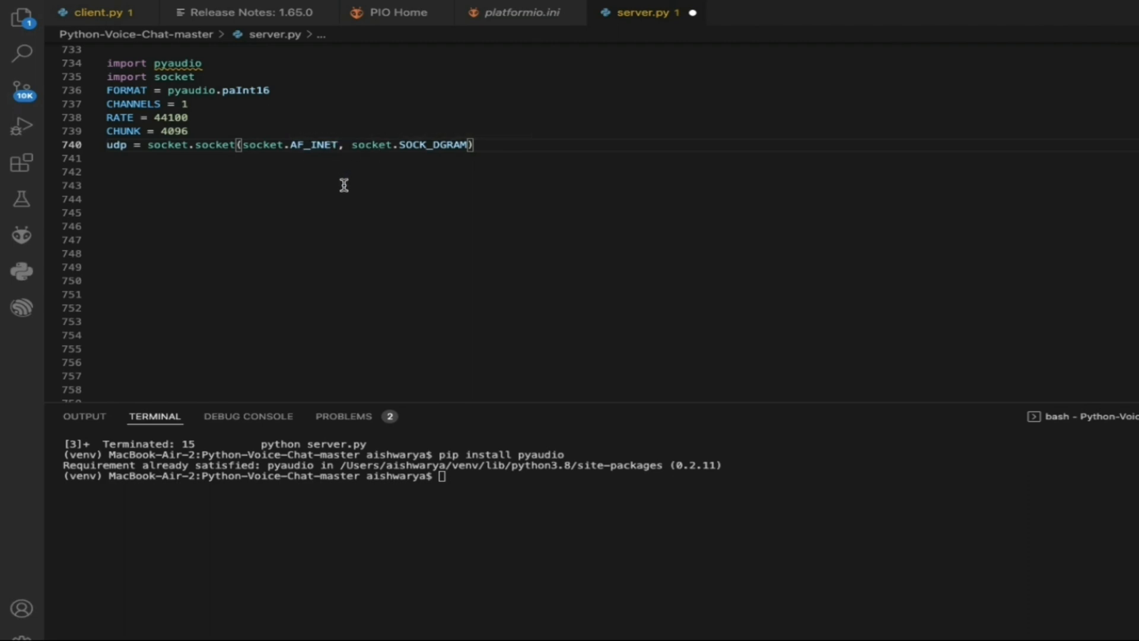
mouse_move(319, 167)
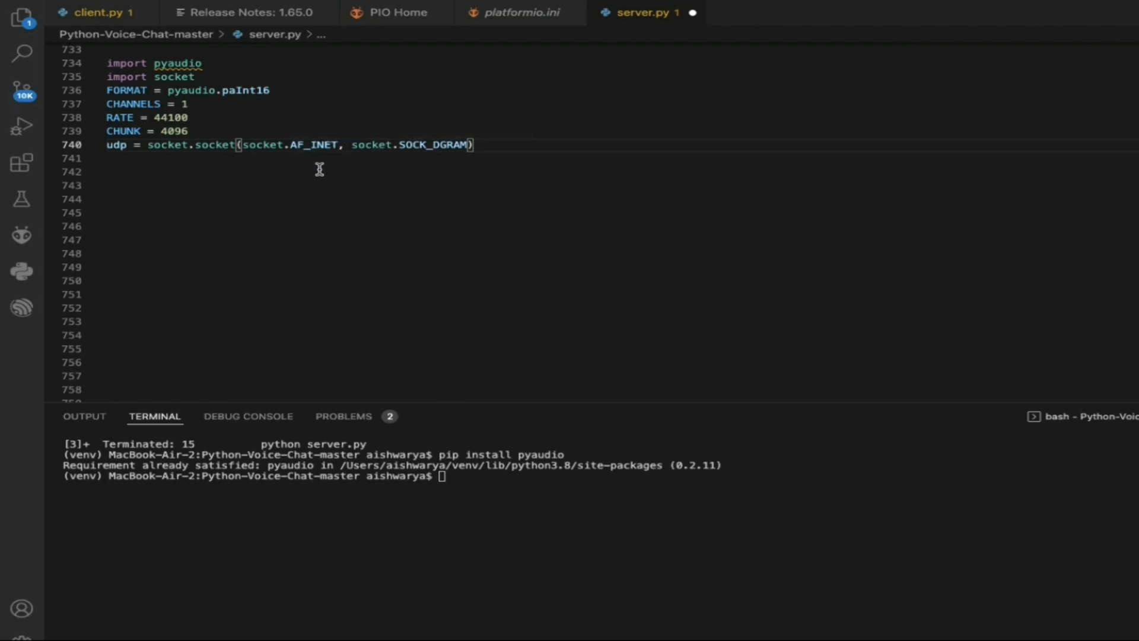
mouse_move(356, 195)
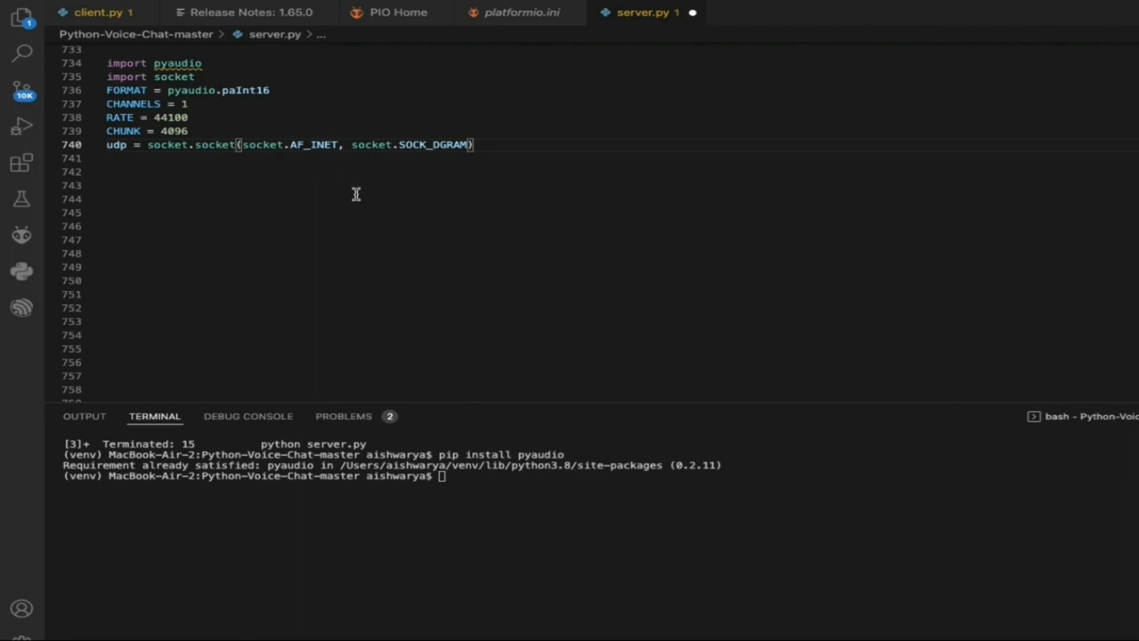
type("udp.bind((\"0.0.0.0\", 8192))")
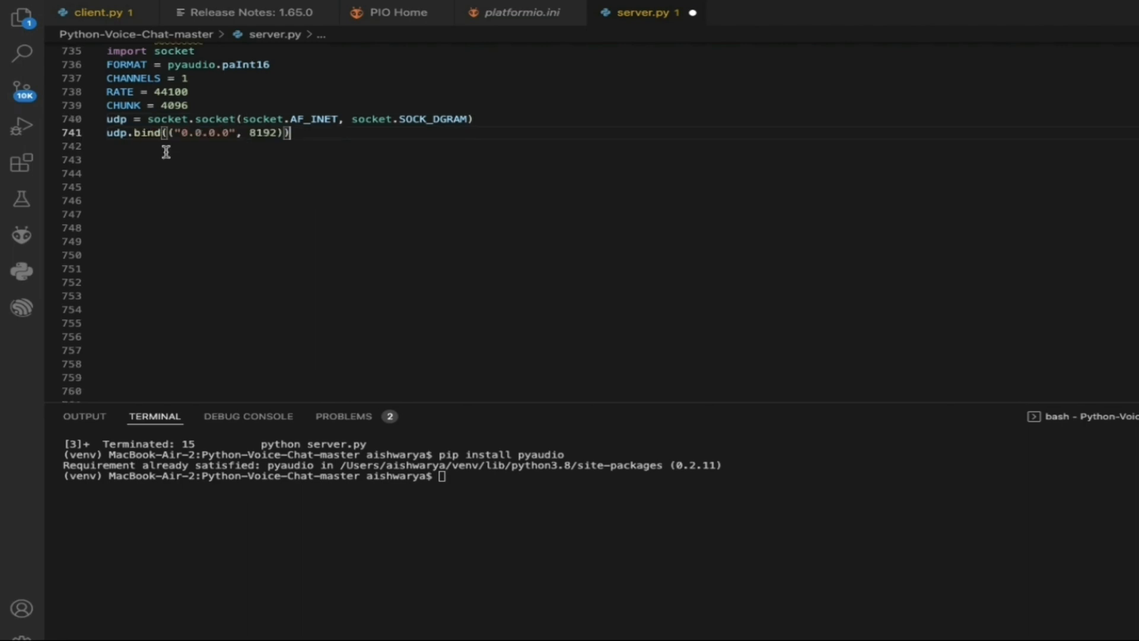
mouse_move(216, 138)
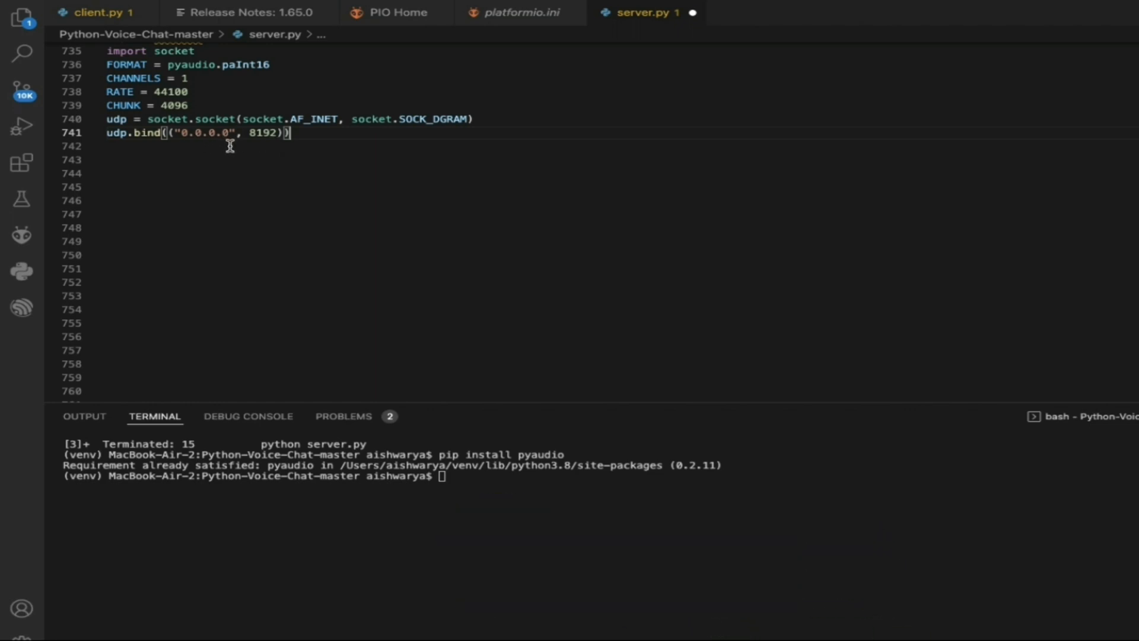
mouse_move(273, 147)
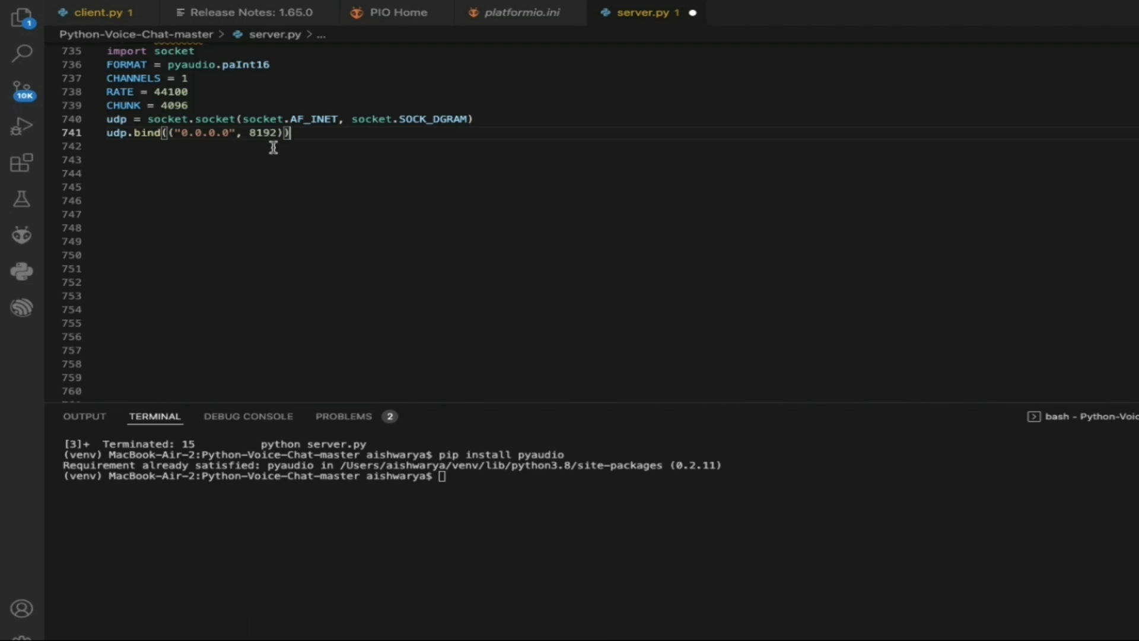
mouse_move(273, 186)
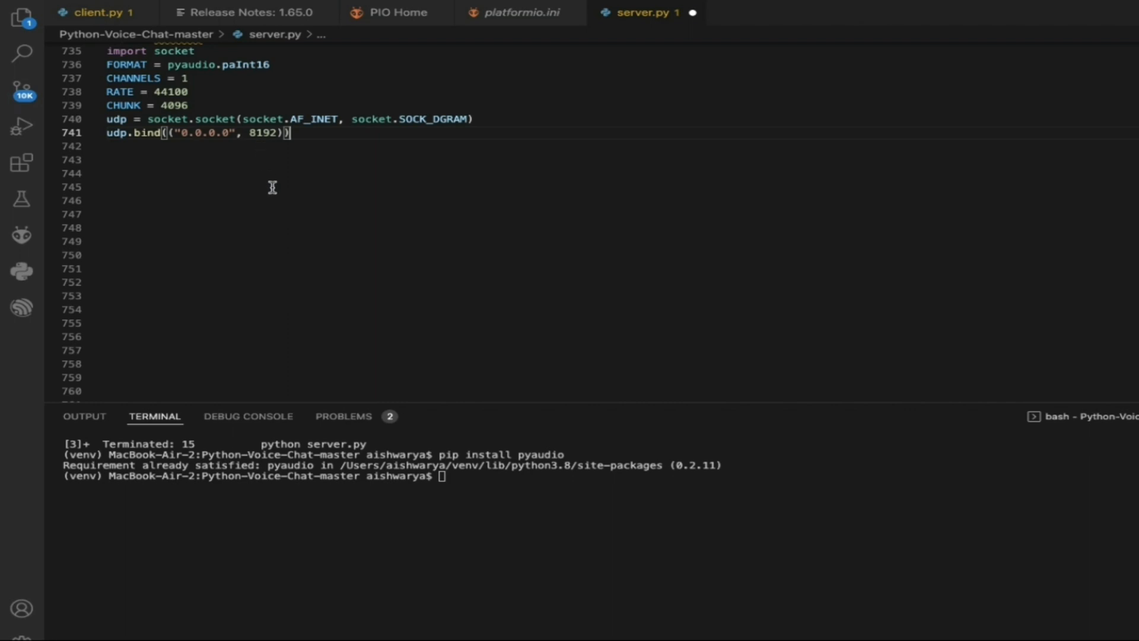
Create a PyAudio instance and open an output stream with FORMAT, CHANNELS, RATE.
type("audio = pyaudio.PyAudio()")
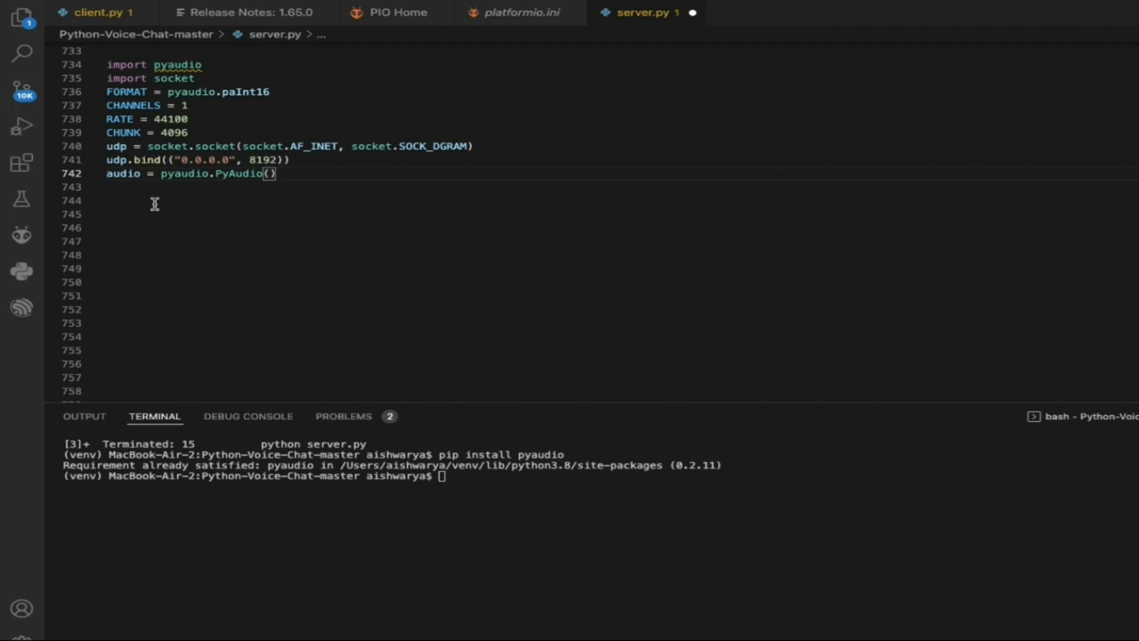
scroll("down", 3)
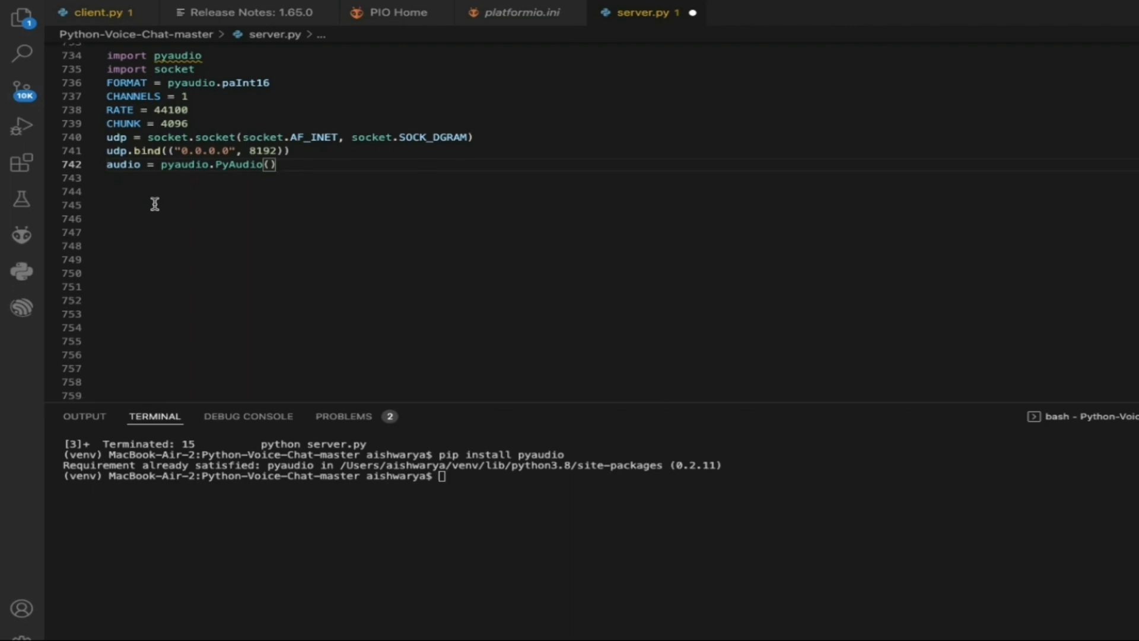
type("stream = audio.open(format=FORMAT, channels=CHANNELS, rate=RATE, output=True, frames_per_buffer=CHUNK)")
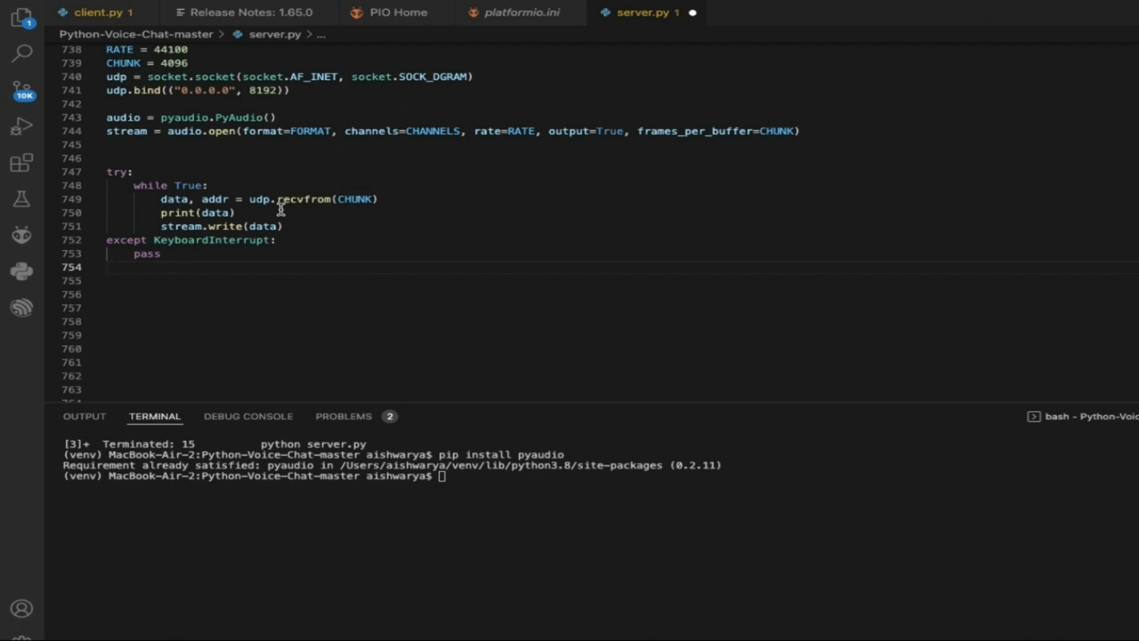
Add the shutdown cleanup with print('Shutting down') after the receive loop.
scroll("down", 3)
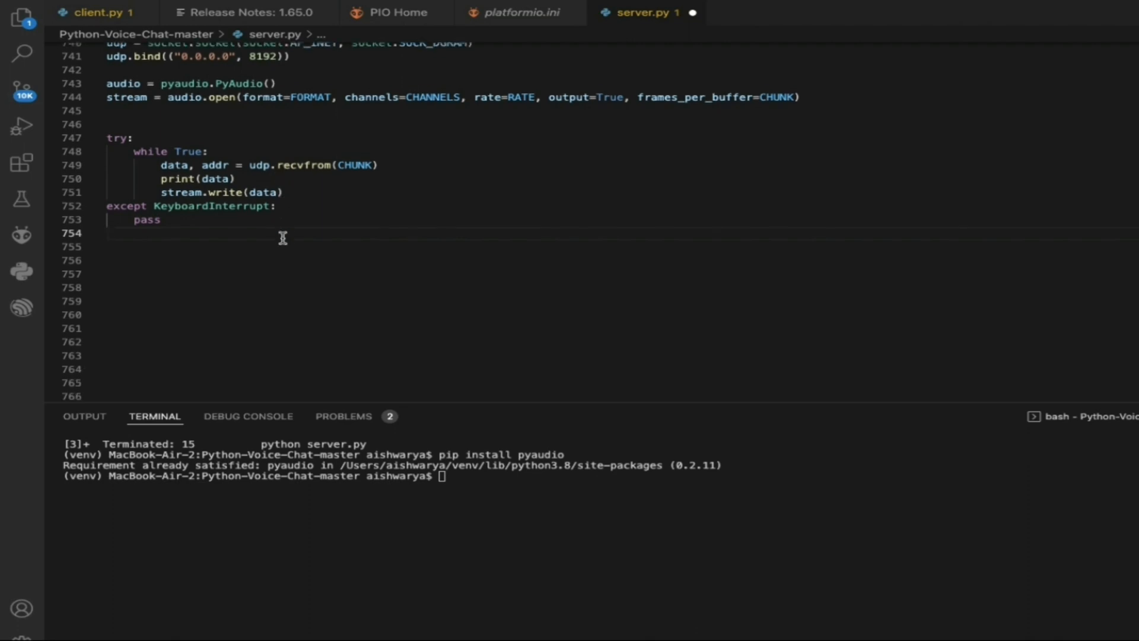
type("print('Shutting down')")
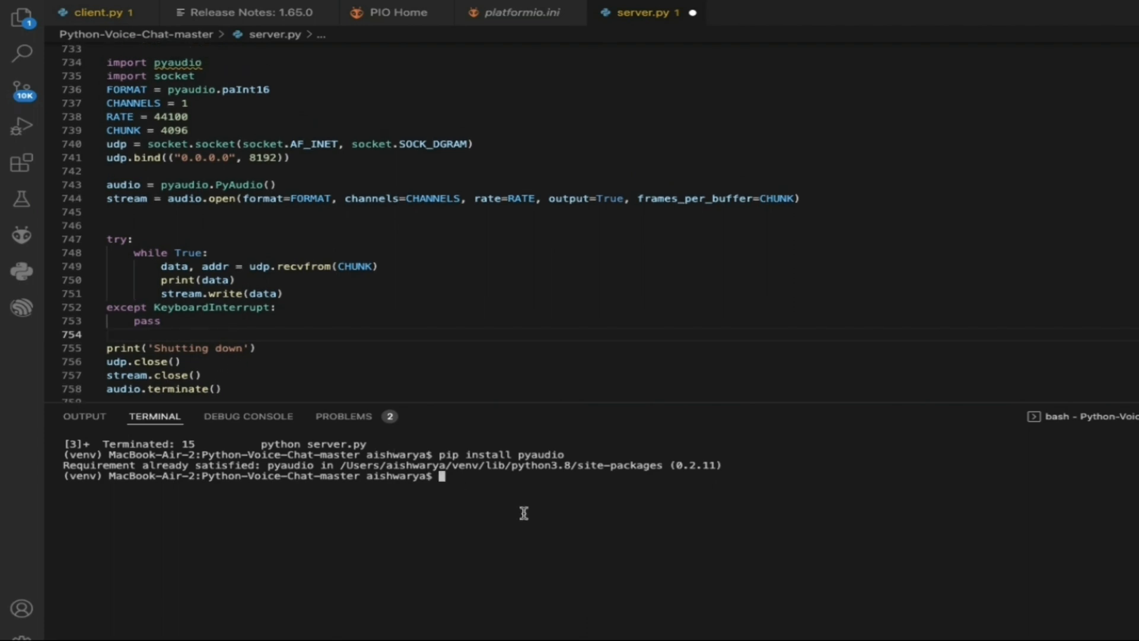
Clear the terminal and begin the 'python server.py' run command.
type("clear")
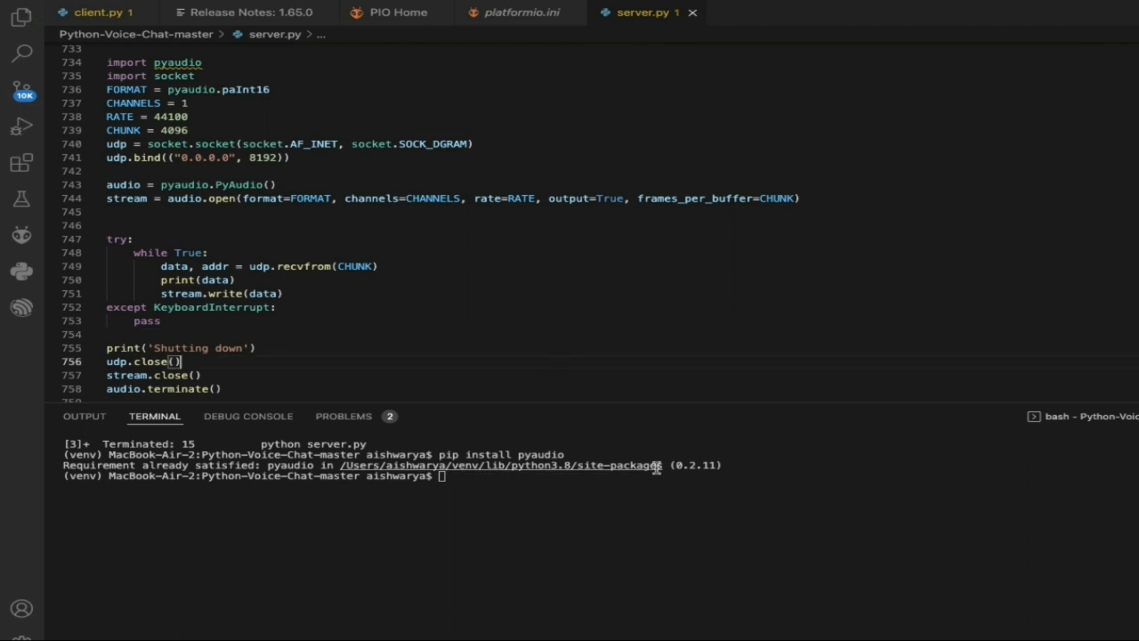
type("python serve")
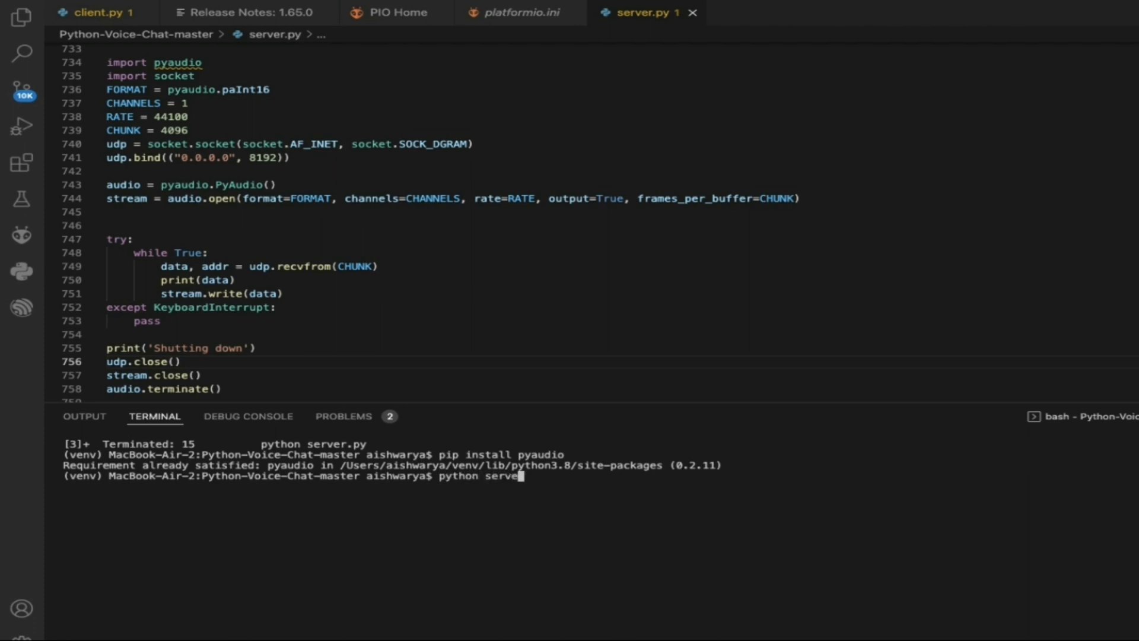
Run 'python server.py' so the server waits for incoming audio.
key("enter")
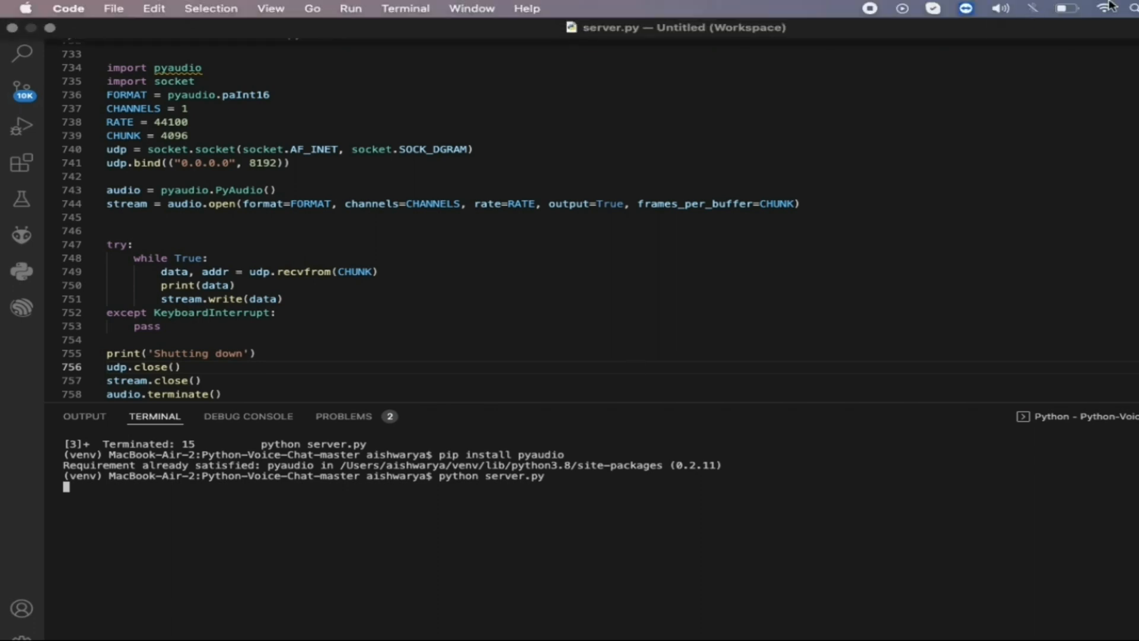
mouse_move(1106, 13)
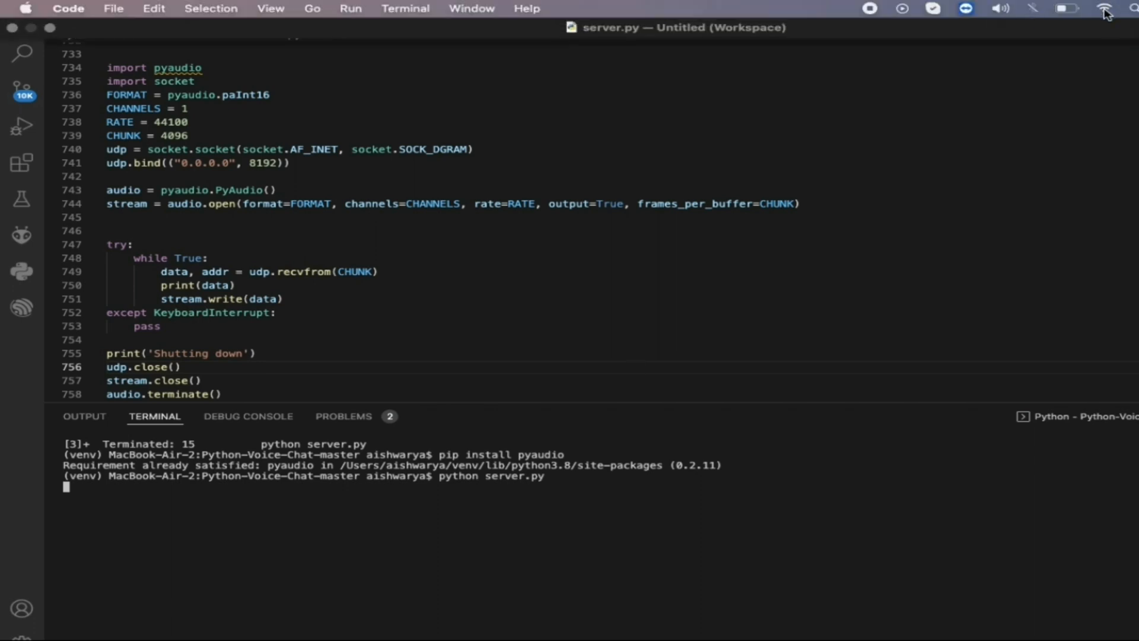